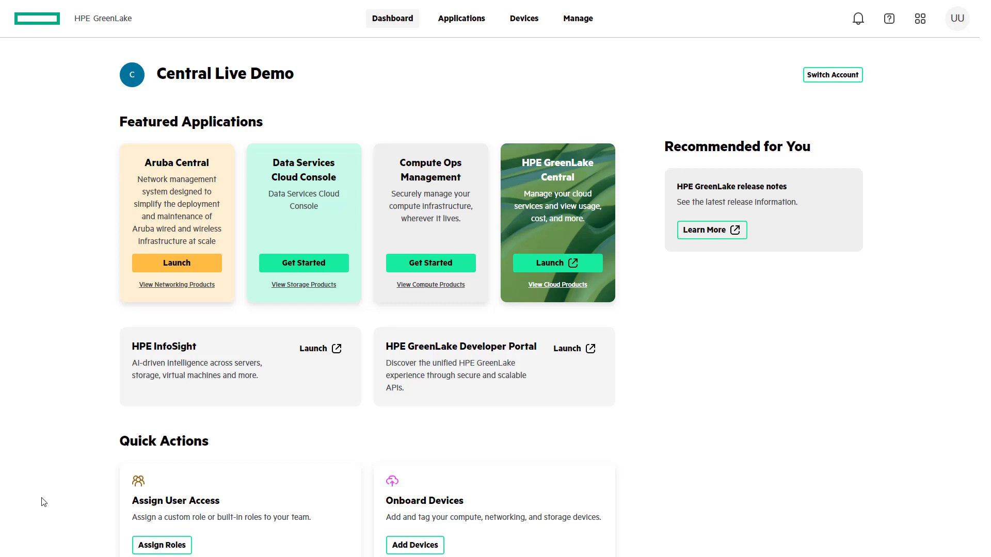
{"action": "mouse_move", "coordinate": [177, 262]}
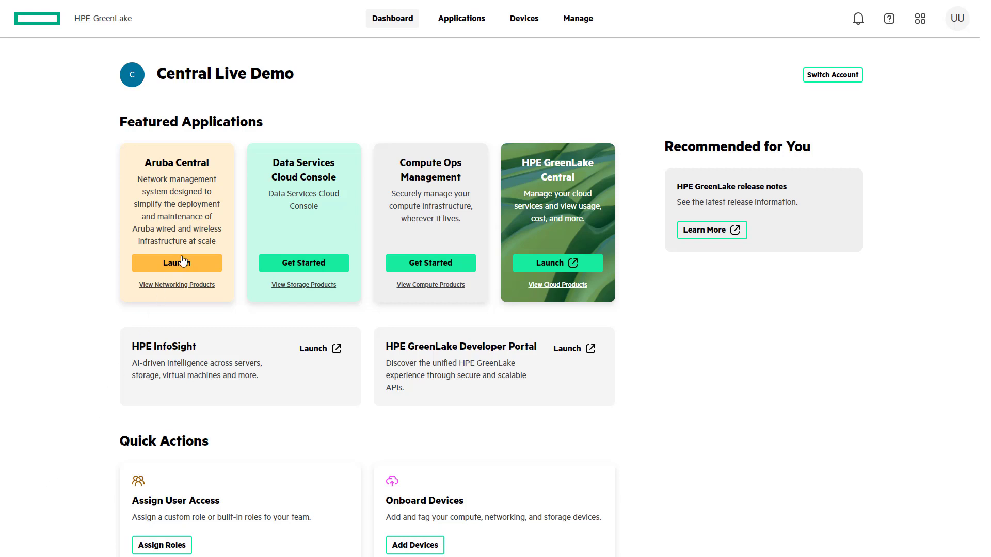
Launch Aruba Central from the GreenLake dashboard card
{"action": "left_click", "coordinate": [177, 263]}
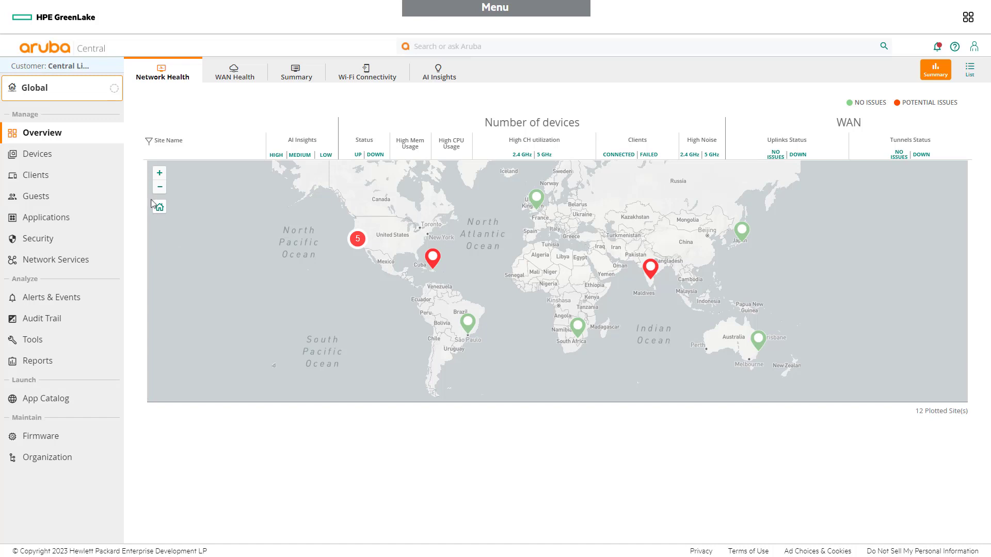
Switch the context selector from Global to the Any Corp site
{"action": "left_click", "coordinate": [60, 88]}
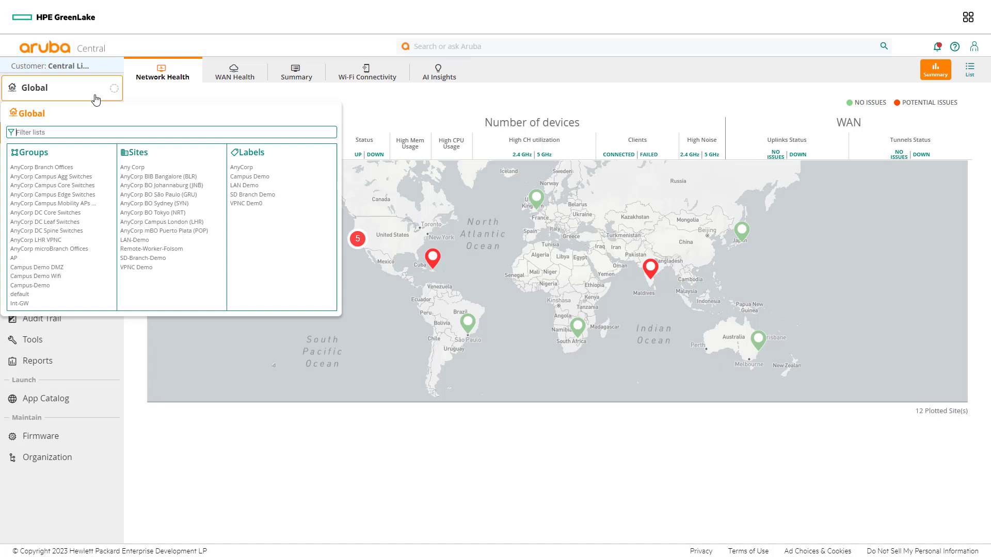
{"action": "mouse_move", "coordinate": [95, 99]}
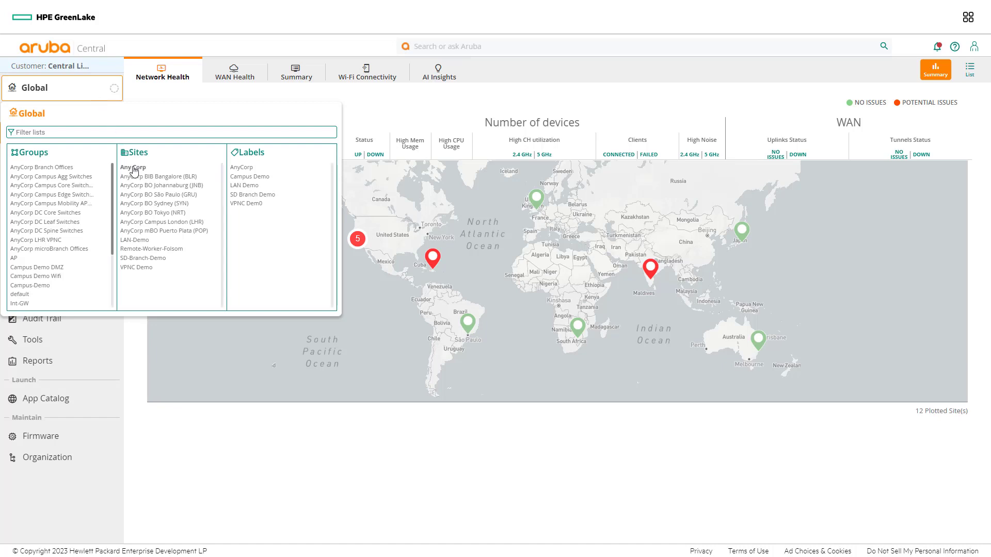
{"action": "left_click", "coordinate": [132, 166]}
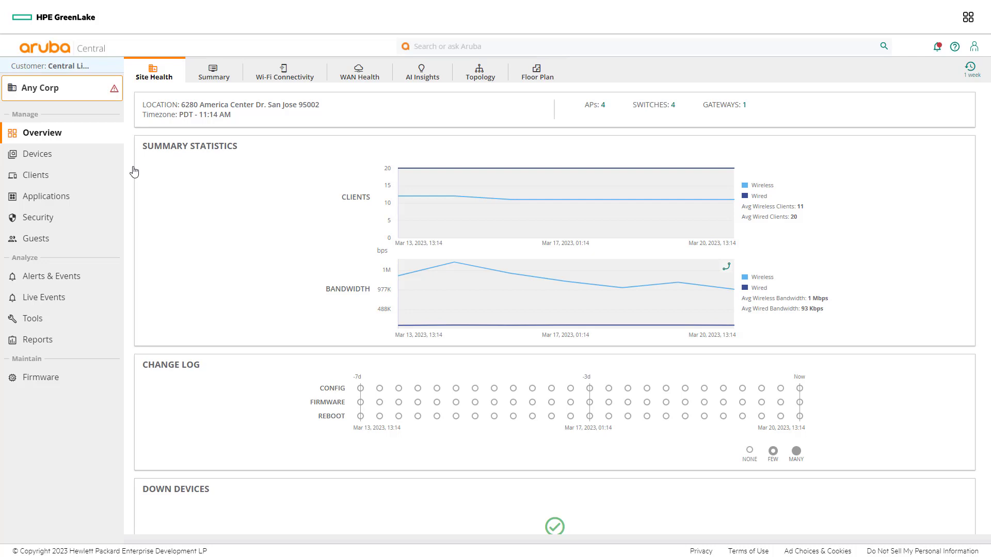
Open Devices, glance at the usage summary, then return to the access point list
{"action": "left_click", "coordinate": [38, 154]}
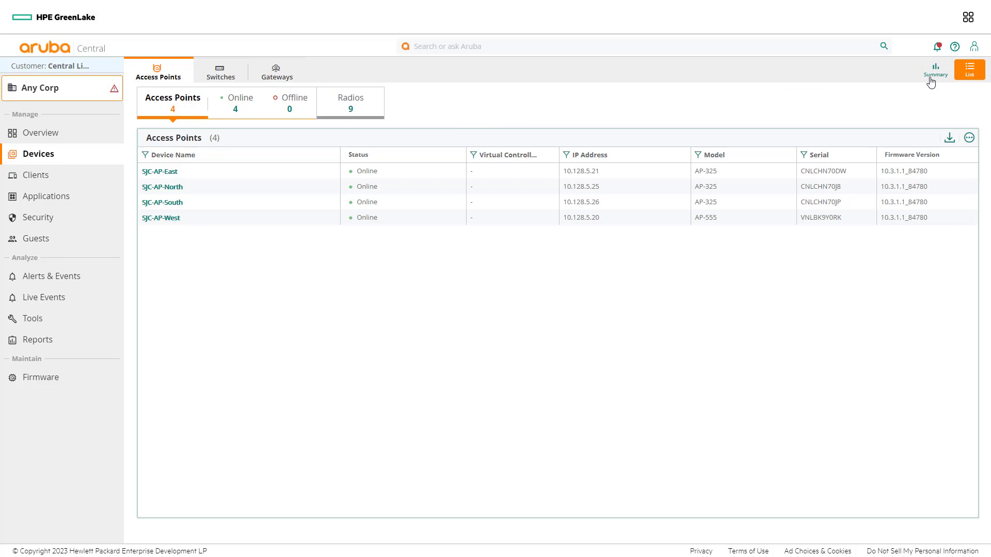
{"action": "left_click", "coordinate": [935, 69]}
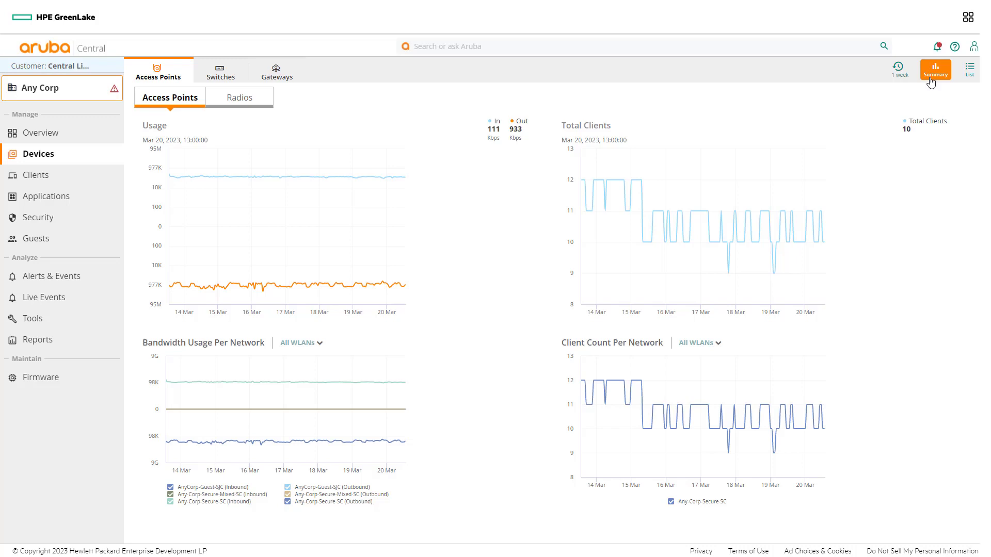
{"action": "left_click", "coordinate": [968, 68]}
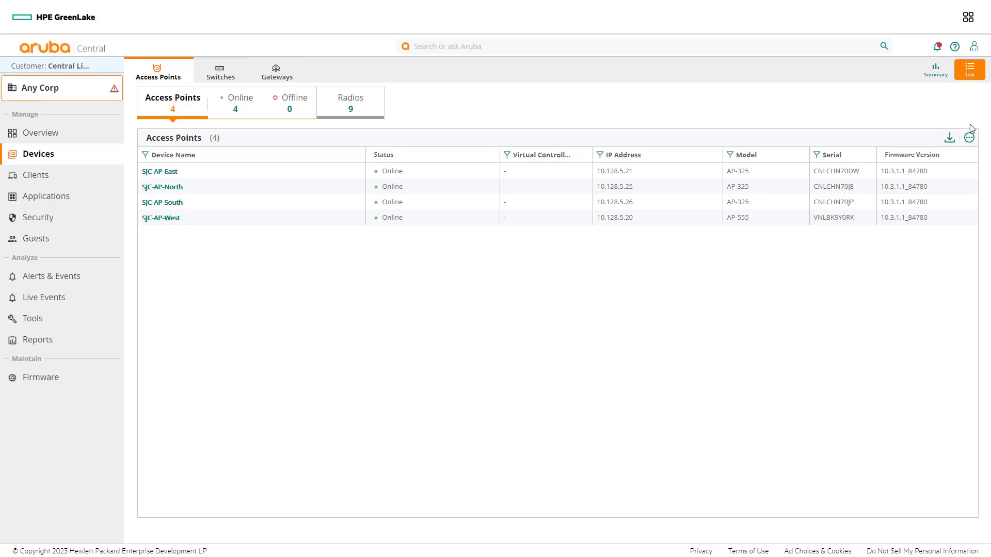
Tick LLDP Neighbor and LLDP Port in the table's column options
{"action": "left_click", "coordinate": [971, 138]}
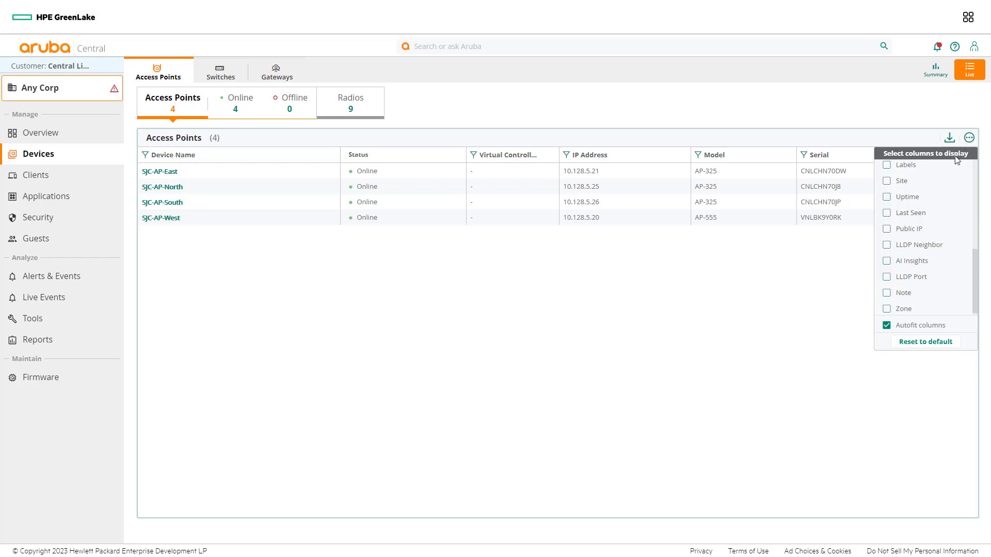
{"action": "left_click", "coordinate": [886, 245]}
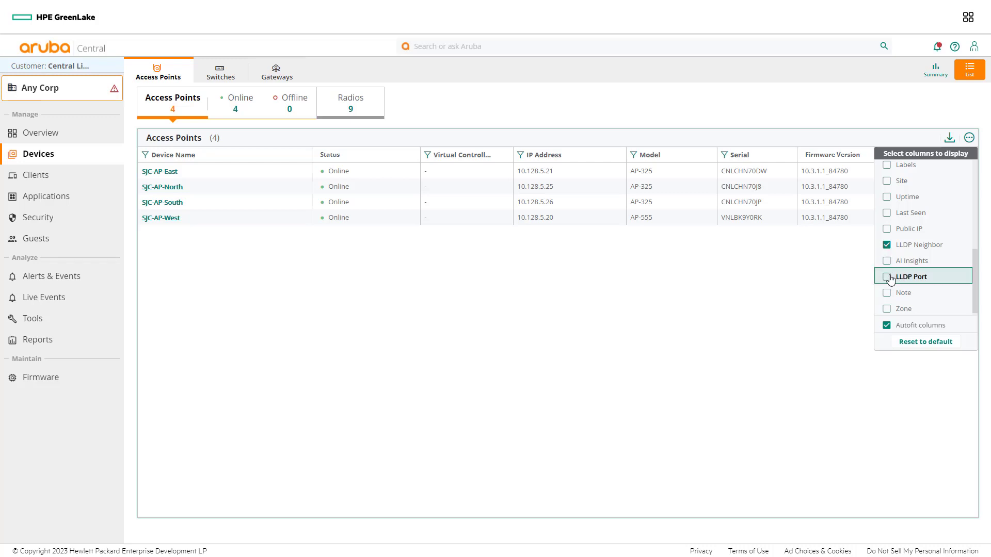
{"action": "left_click", "coordinate": [887, 276]}
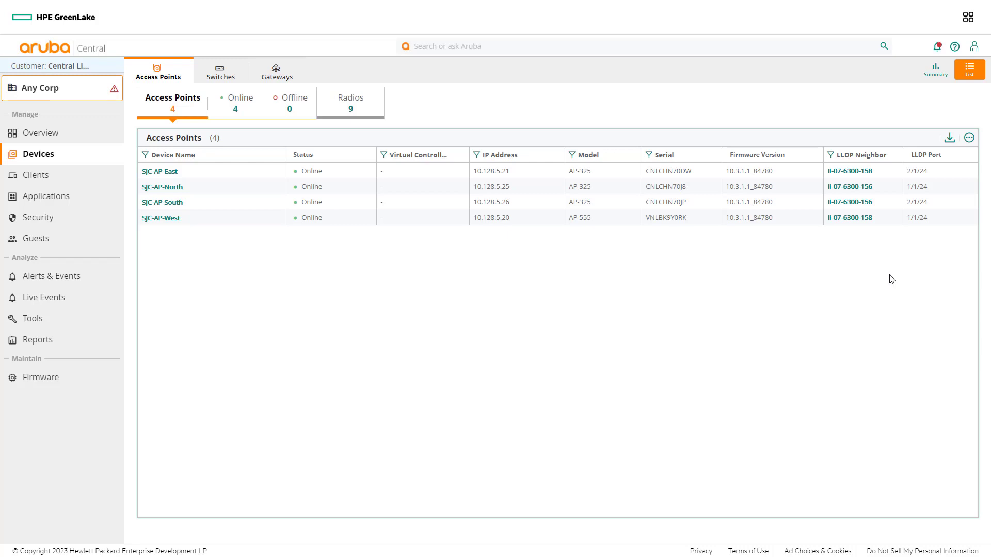
{"action": "mouse_move", "coordinate": [484, 247]}
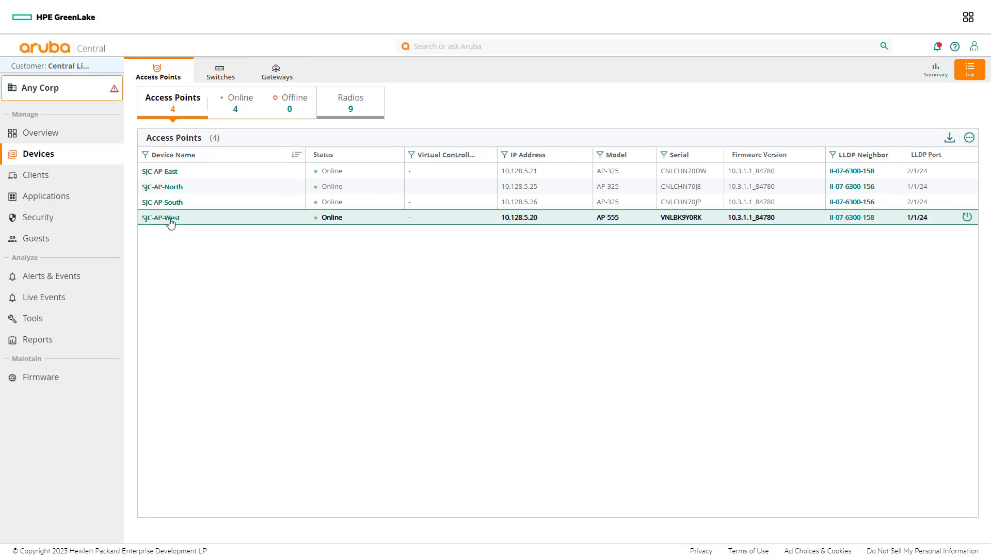
Check SJC-AP-West's LLDP details: neighbor II-07-6300-158, port 1/1/24, VLAN 24
{"action": "left_click", "coordinate": [161, 217]}
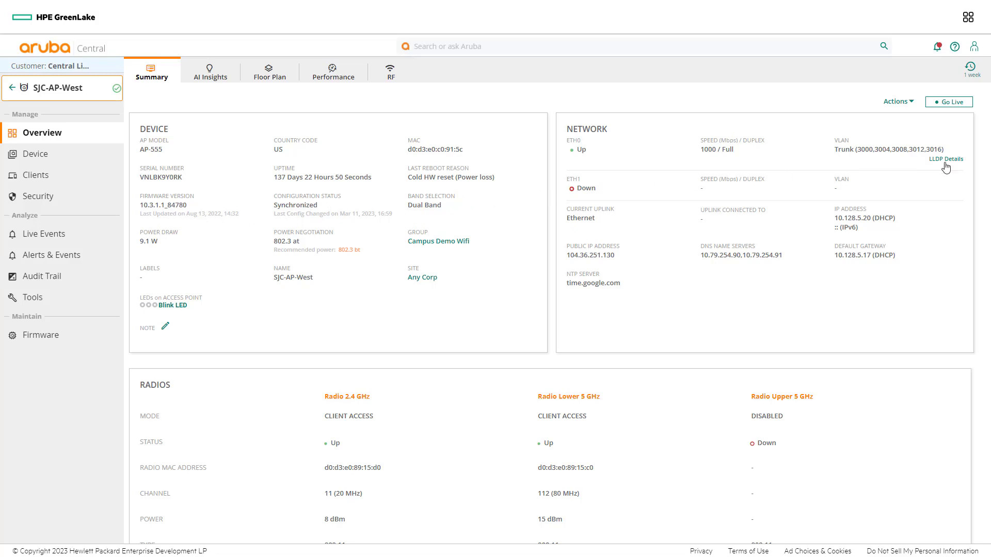
{"action": "left_click", "coordinate": [945, 158]}
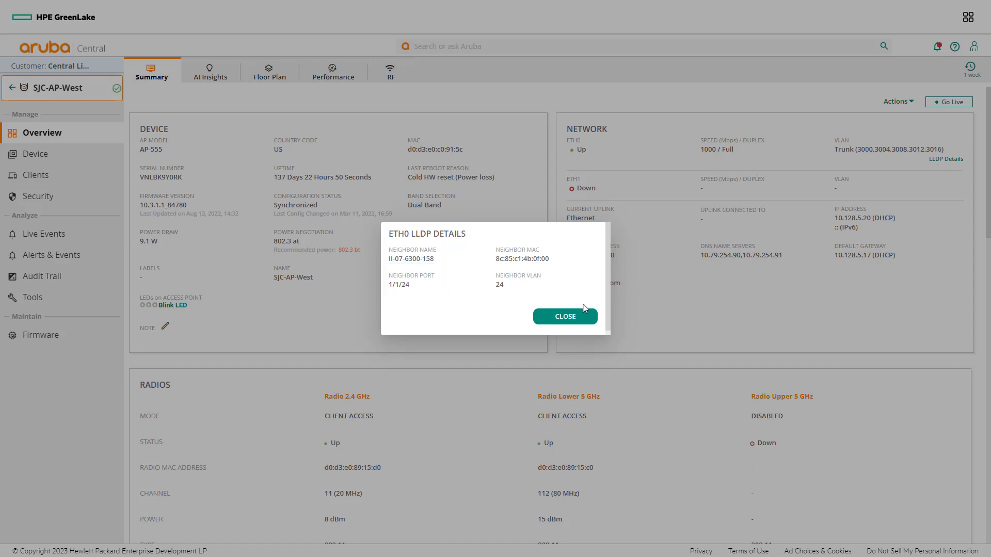
{"action": "left_click", "coordinate": [563, 316]}
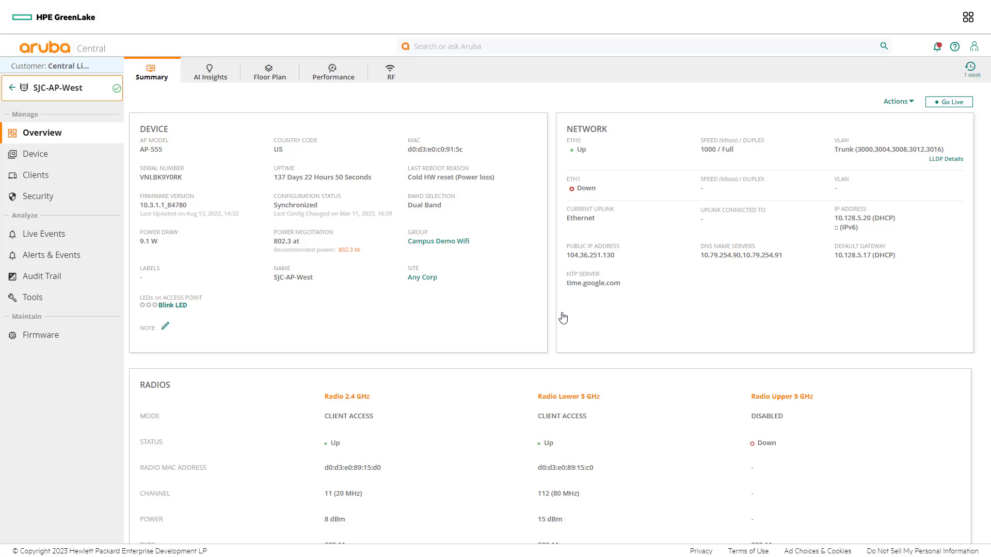
{"action": "mouse_move", "coordinate": [535, 308]}
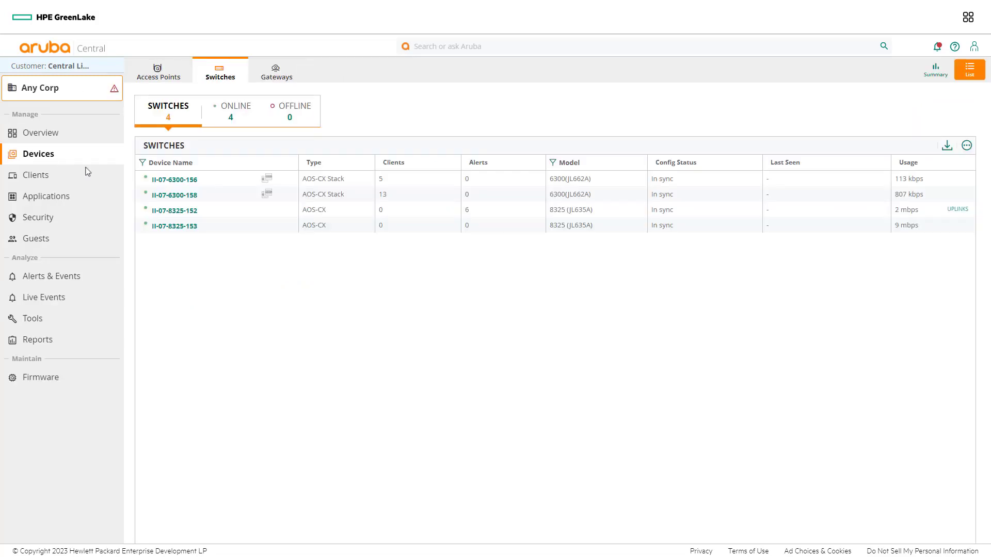
Open switch II-07-6300-158 from the Switches list
{"action": "left_click", "coordinate": [174, 194]}
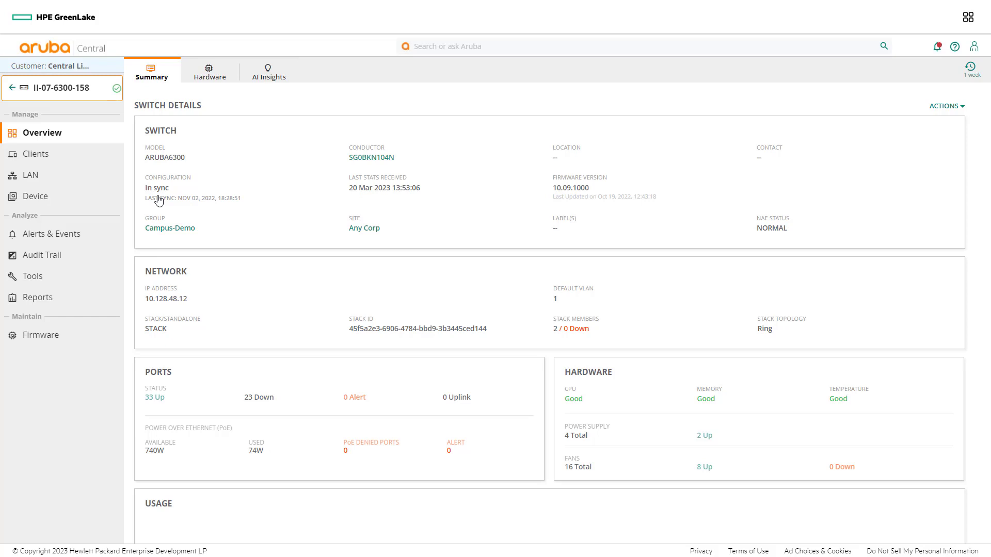
{"action": "mouse_move", "coordinate": [50, 175]}
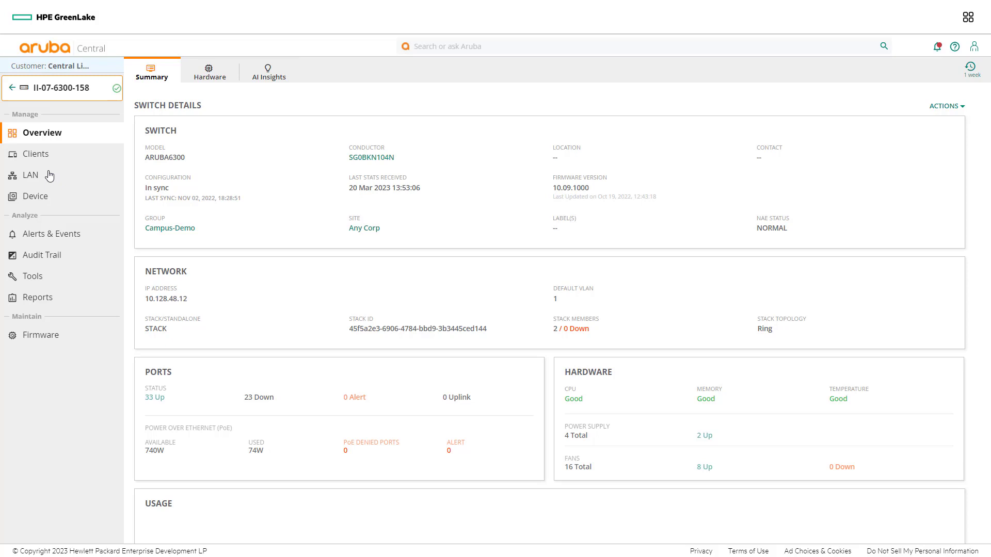
Show the switch's LAN port view with both stack members' port maps
{"action": "left_click", "coordinate": [30, 175]}
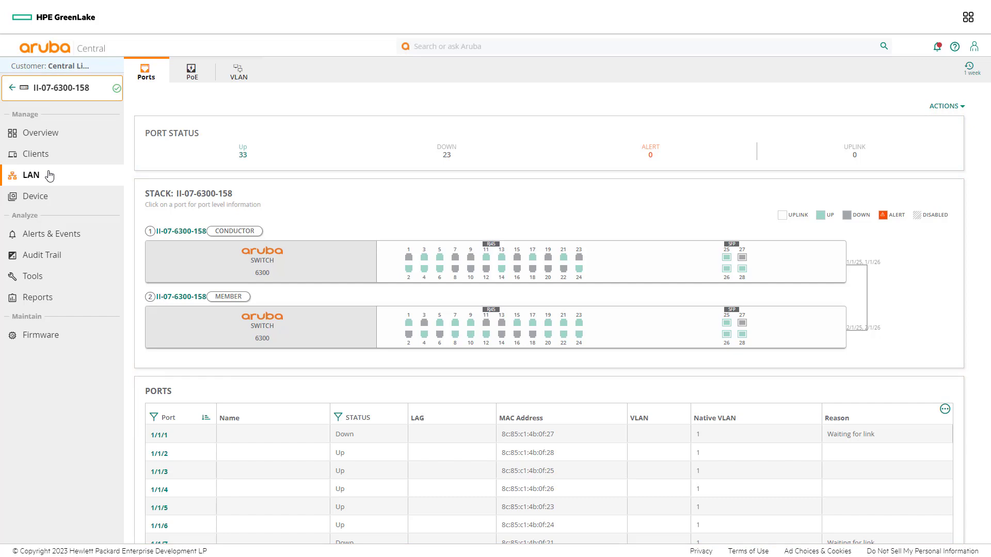
{"action": "mouse_move", "coordinate": [119, 188]}
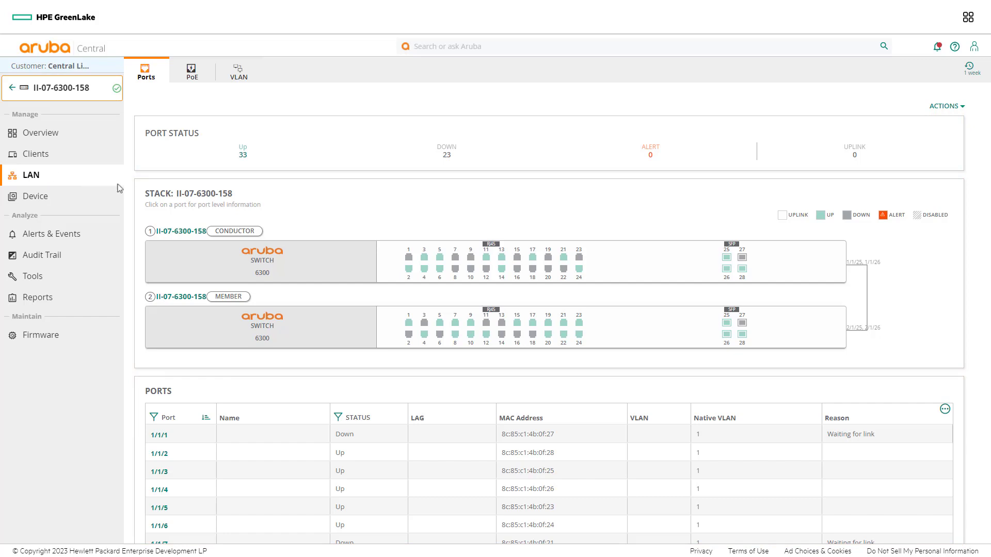
{"action": "mouse_move", "coordinate": [573, 274]}
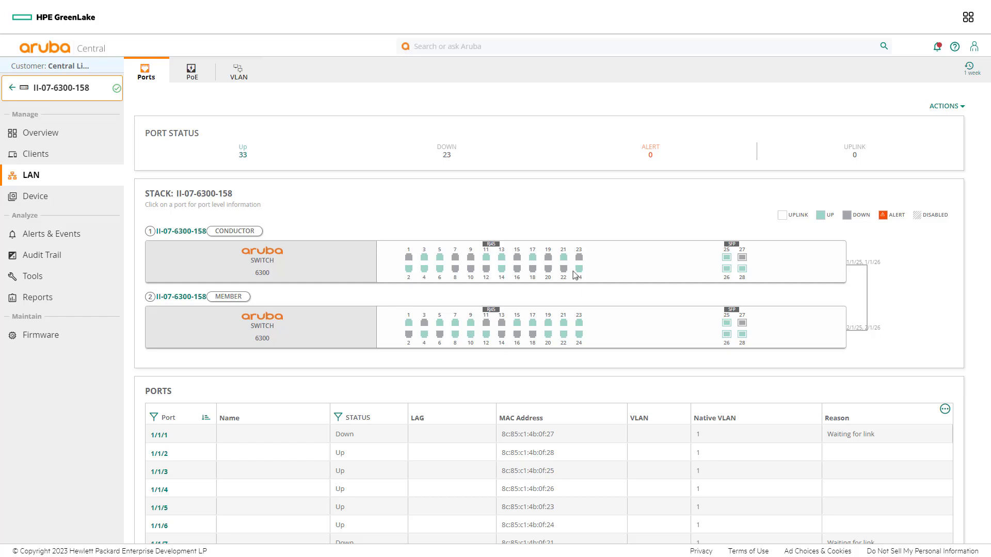
{"action": "mouse_move", "coordinate": [578, 276]}
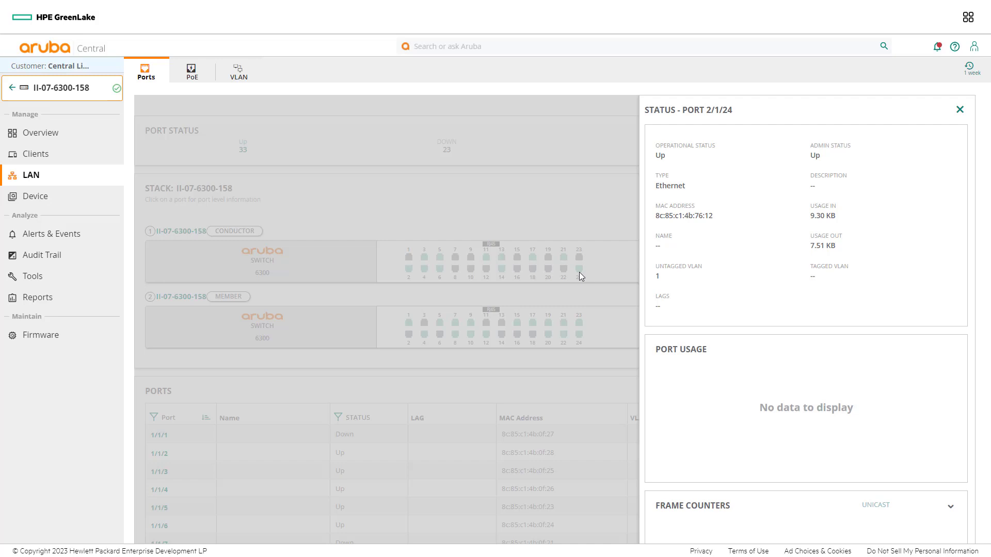
{"action": "mouse_move", "coordinate": [534, 253]}
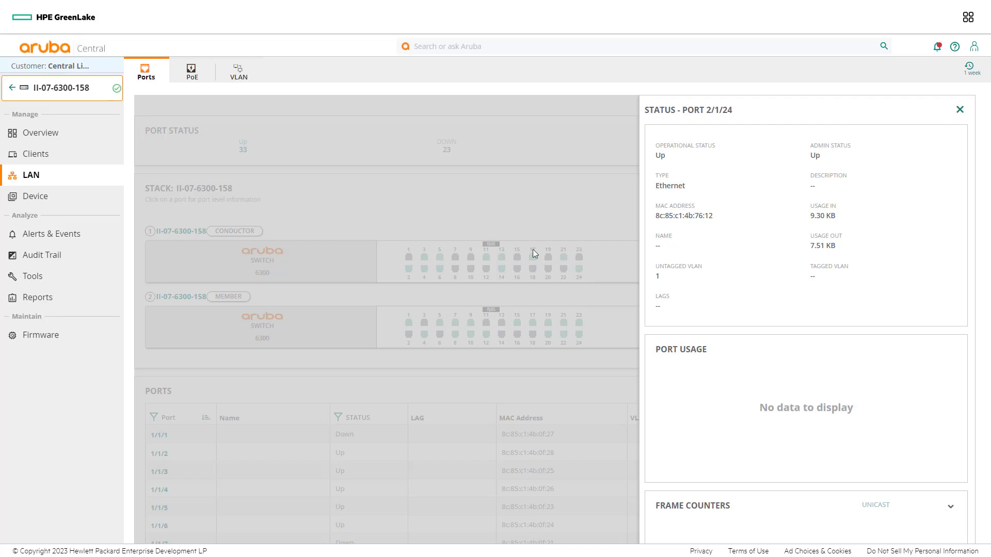
{"action": "mouse_move", "coordinate": [198, 88]}
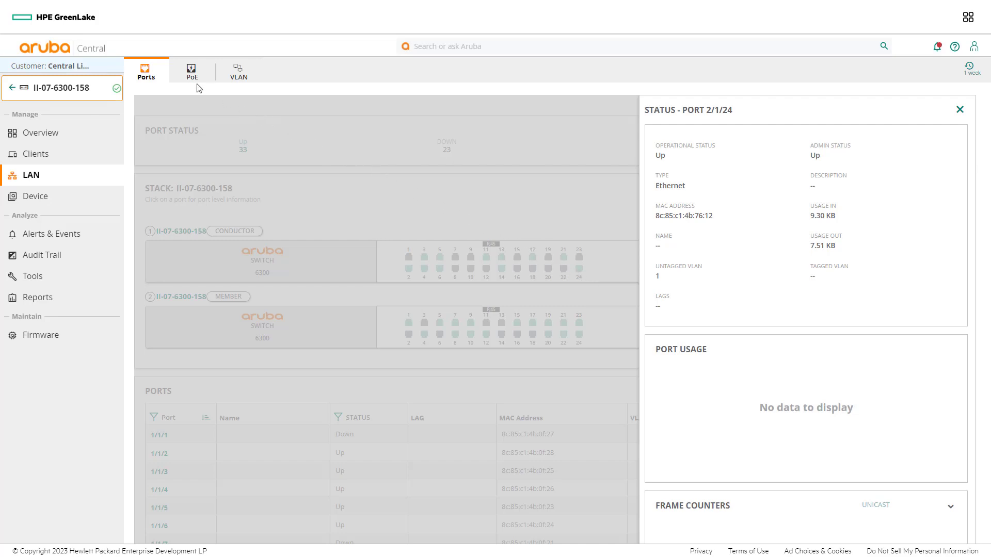
Add the PD Power Draw (watt) column to the PoE tab's Ports PoE table
{"action": "left_click", "coordinate": [190, 70]}
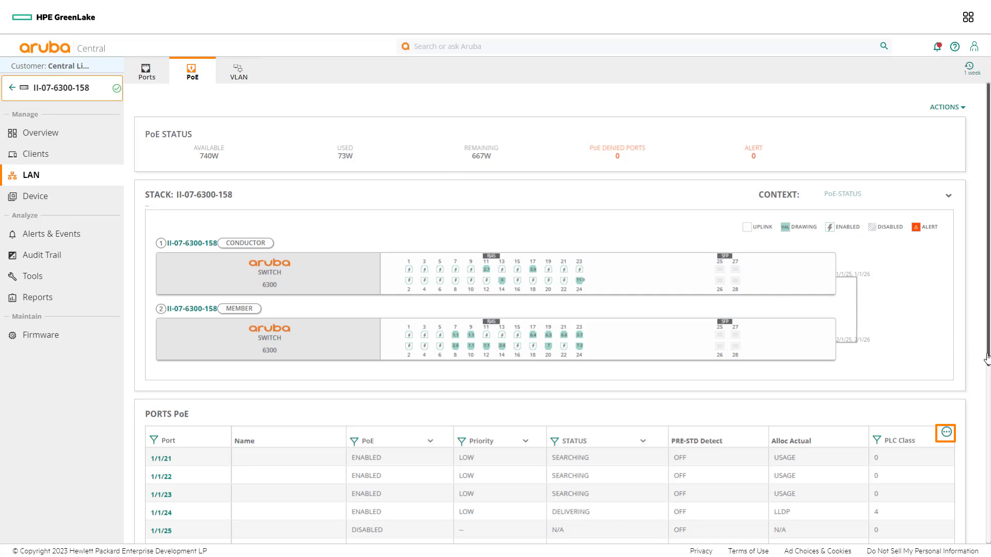
{"action": "scroll", "scroll_direction": "down", "scroll_amount": 3}
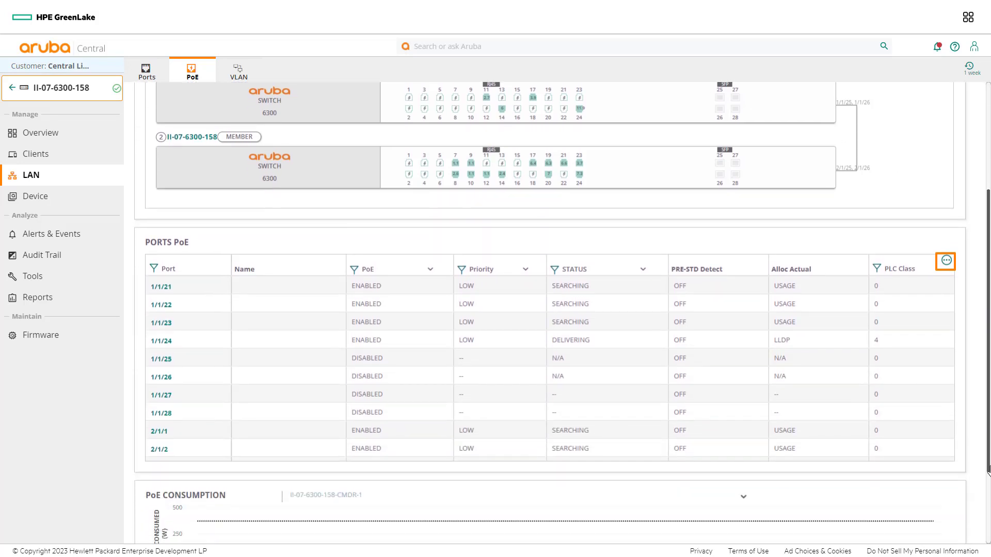
{"action": "scroll", "scroll_direction": "down", "scroll_amount": 3}
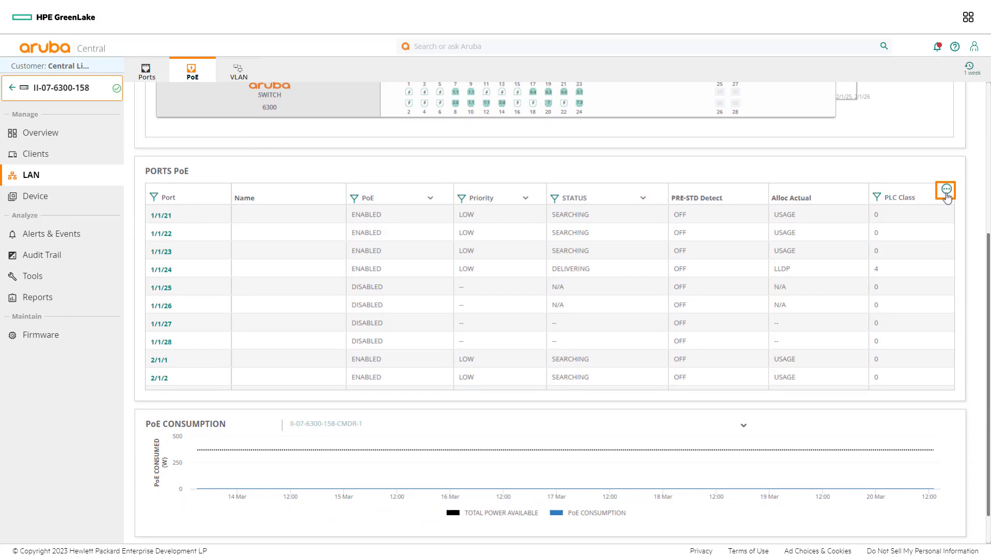
{"action": "left_click", "coordinate": [946, 191]}
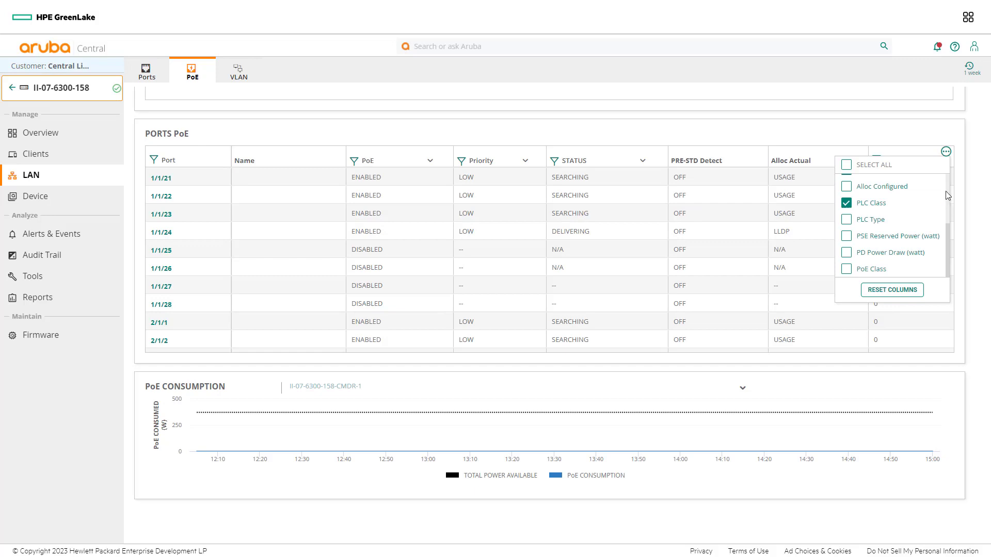
{"action": "left_click", "coordinate": [846, 252]}
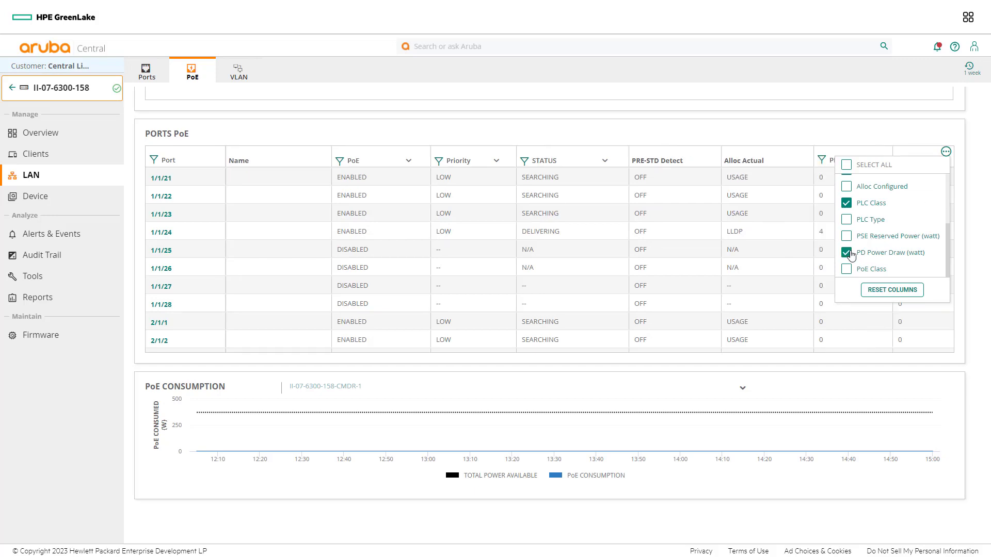